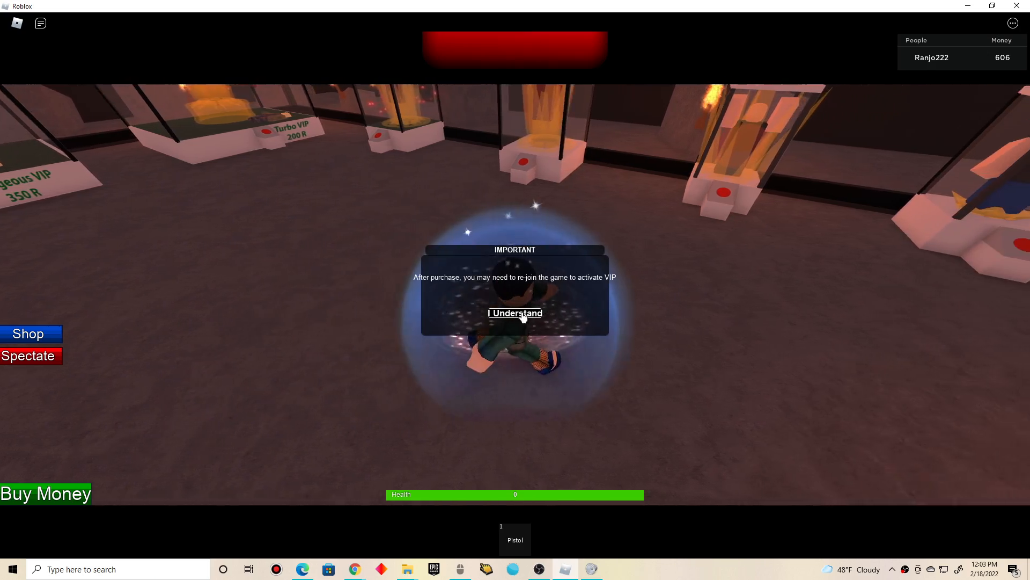
# - Dismiss the IMPORTANT notice about re-joining to activate VIP with 'I Understand'
pyautogui.click(514, 312)
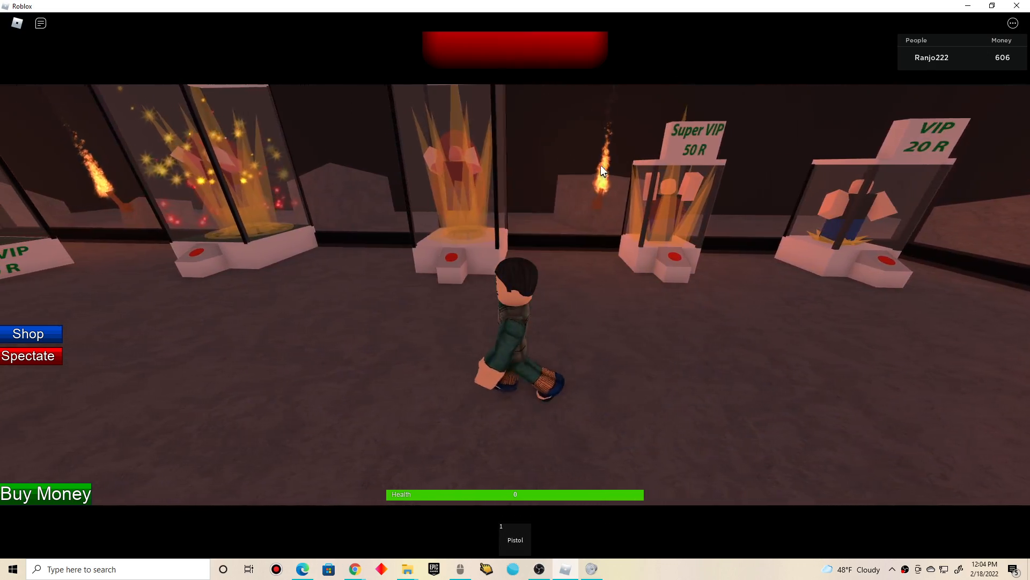